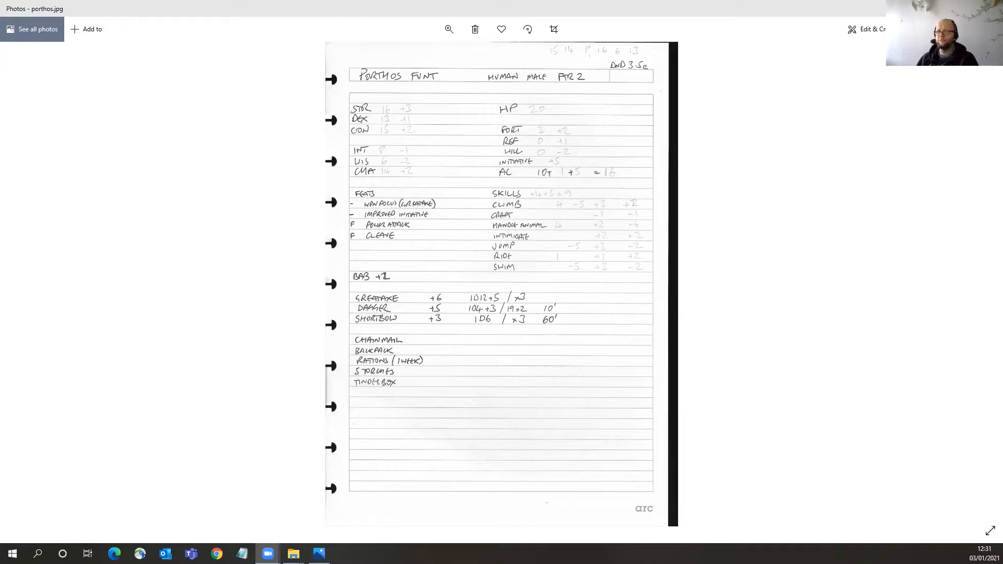
pyautogui.moveTo(204, 268)
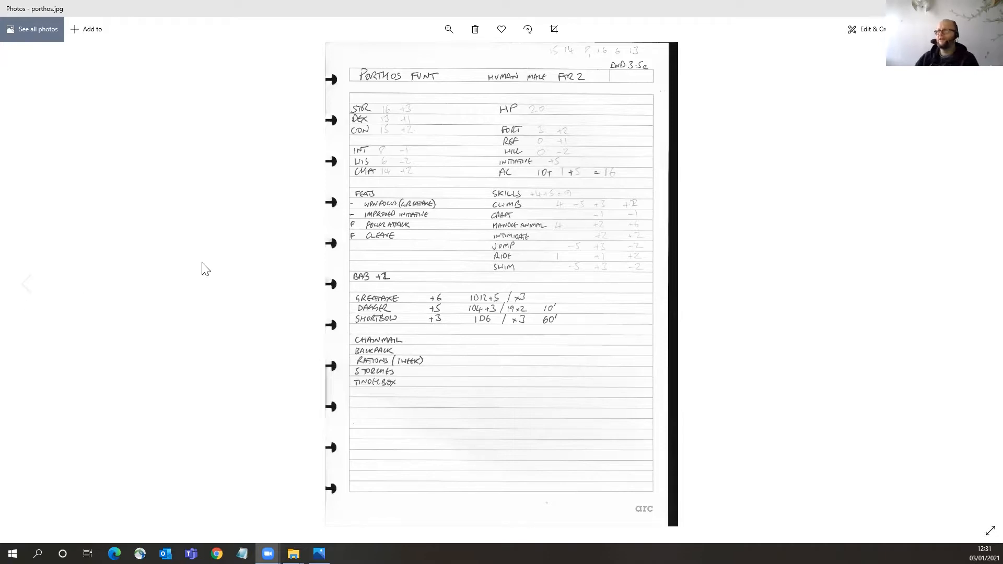
pyautogui.moveTo(598, 68)
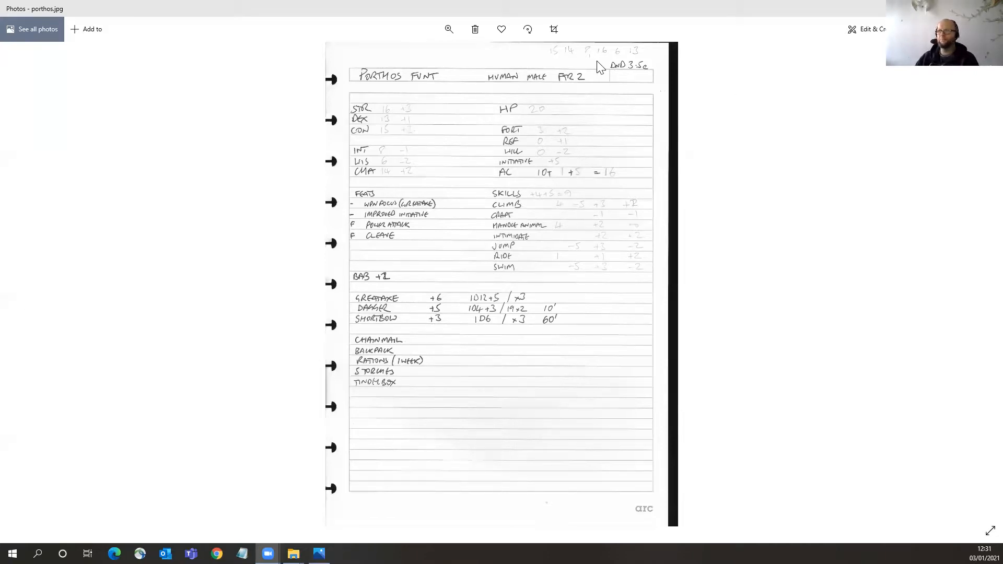
pyautogui.moveTo(584, 63)
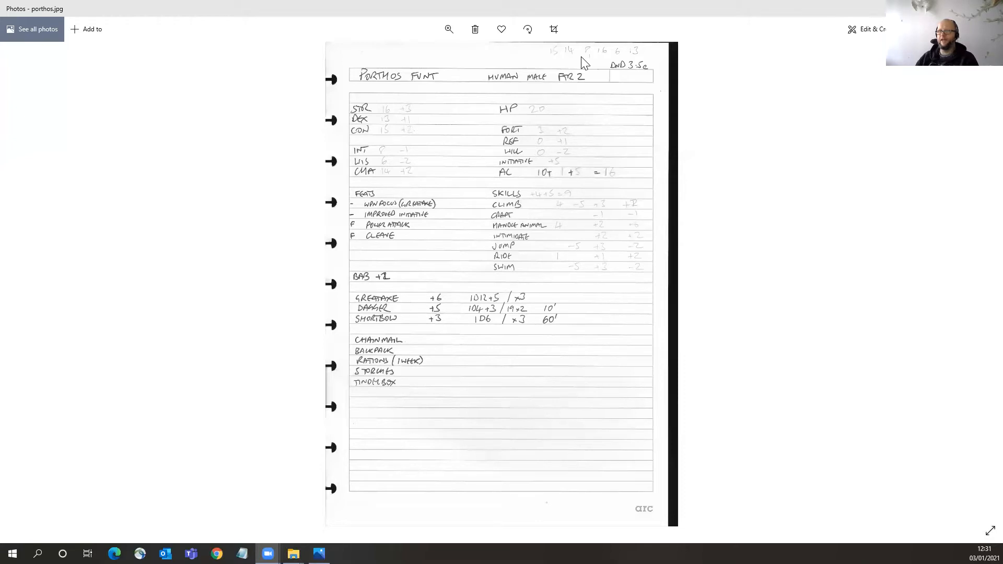
pyautogui.moveTo(585, 24)
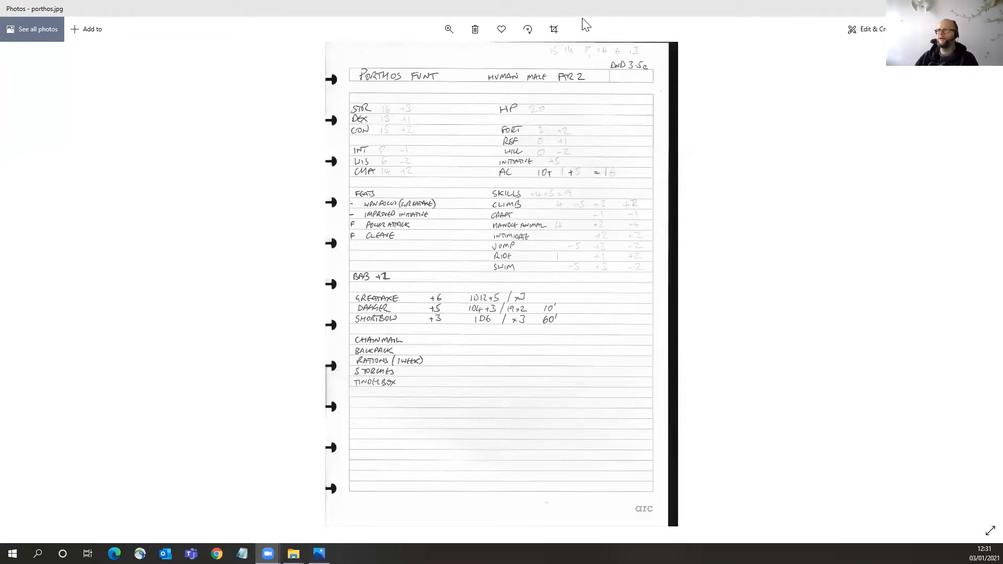